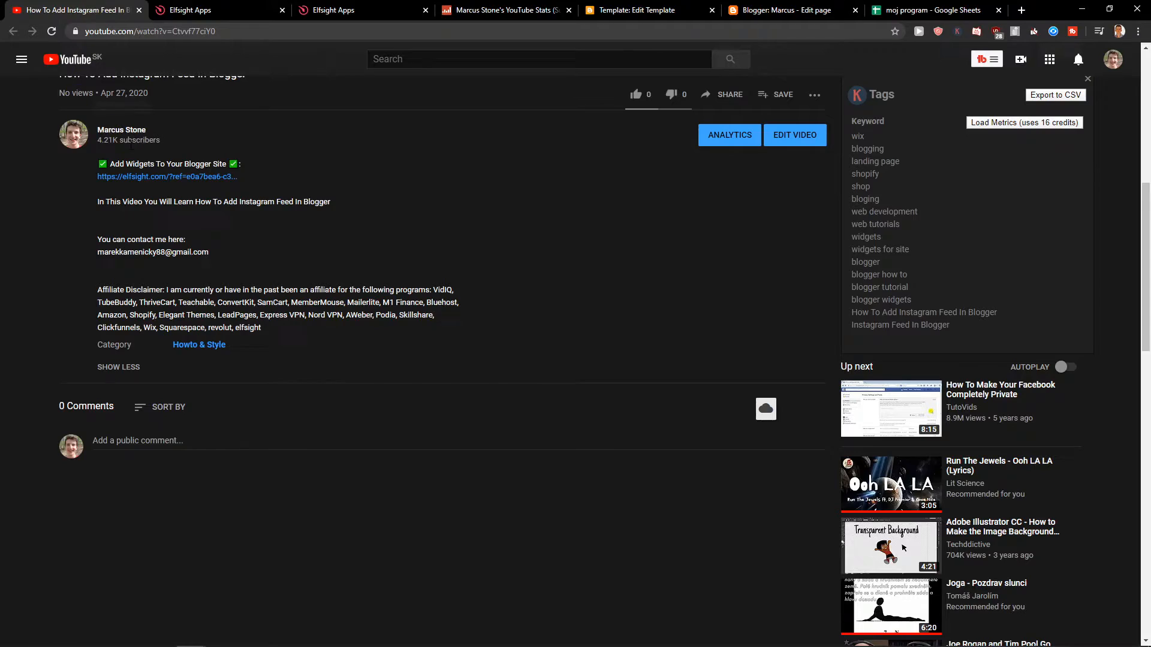
# - Follow the elfsight.com referral link from the YouTube video description
pyautogui.click(167, 176)
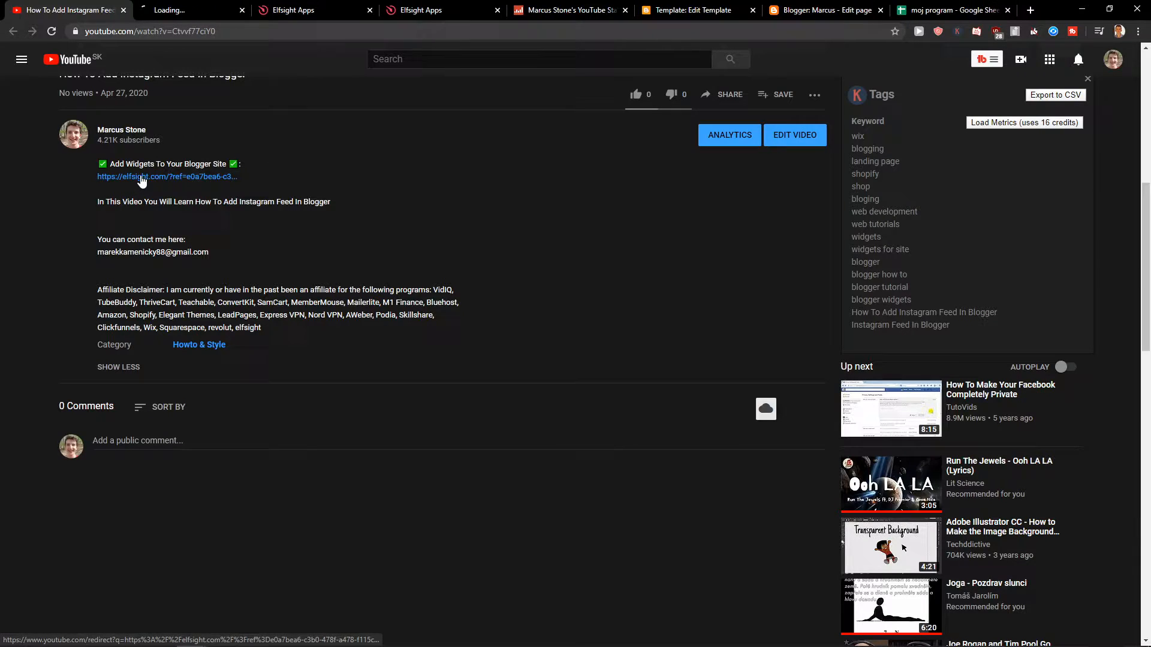
# - On the Elfsight site, visit Sign Up, return home, then go to Log In
pyautogui.click(166, 177)
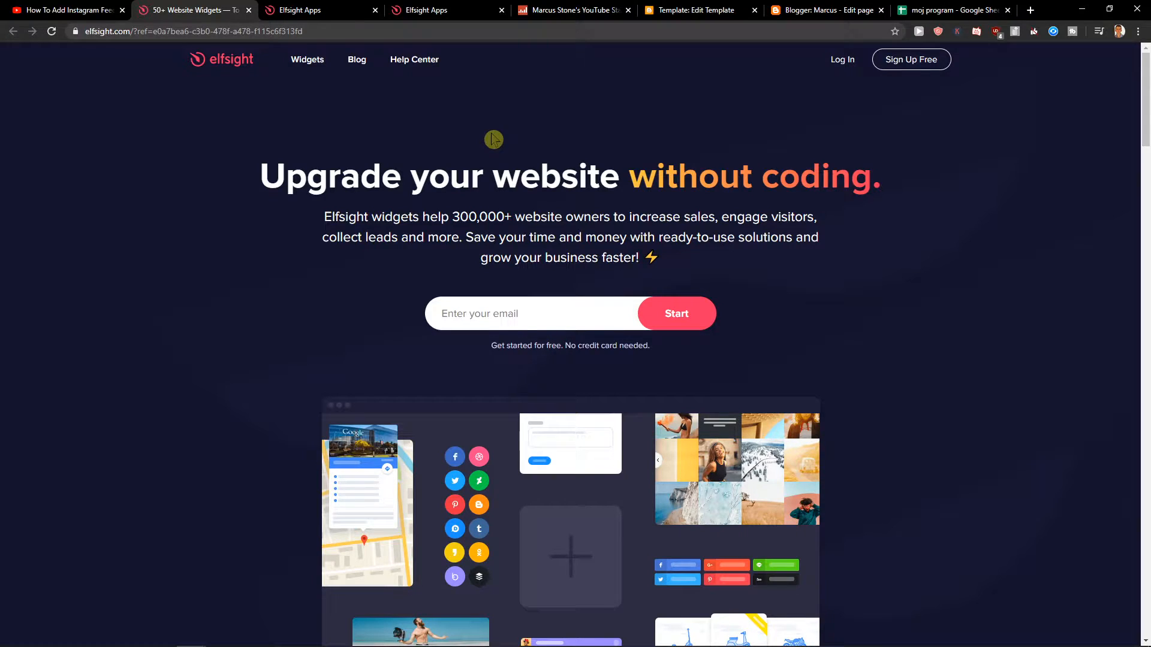
pyautogui.moveTo(1014, 111)
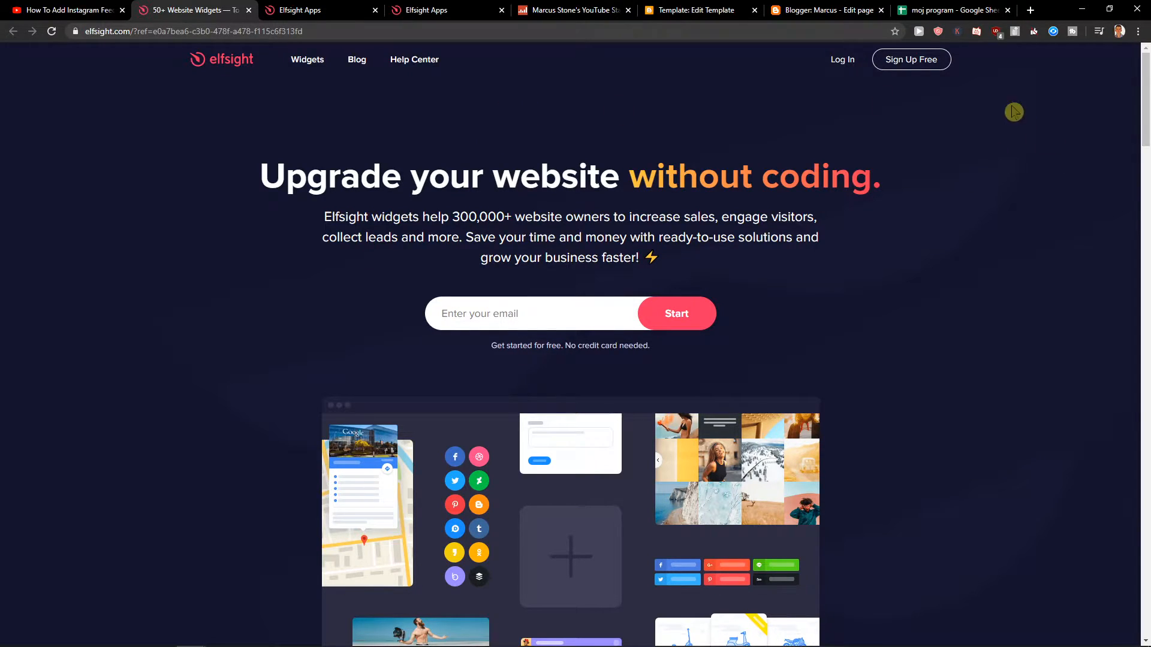
pyautogui.click(910, 60)
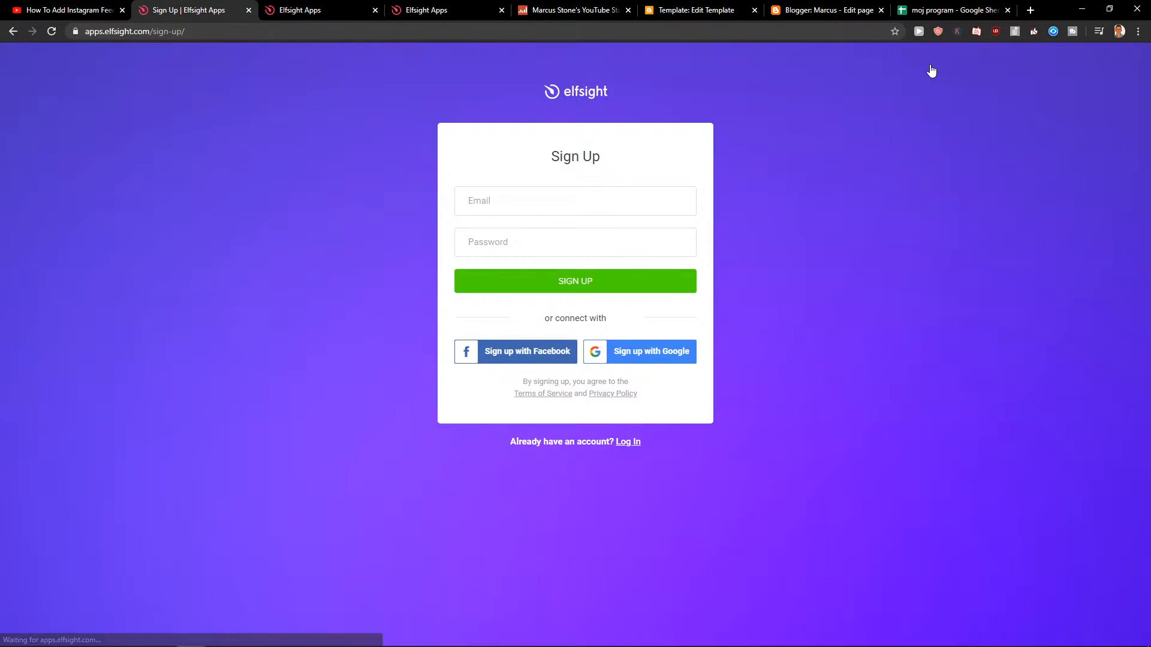
pyautogui.click(575, 200)
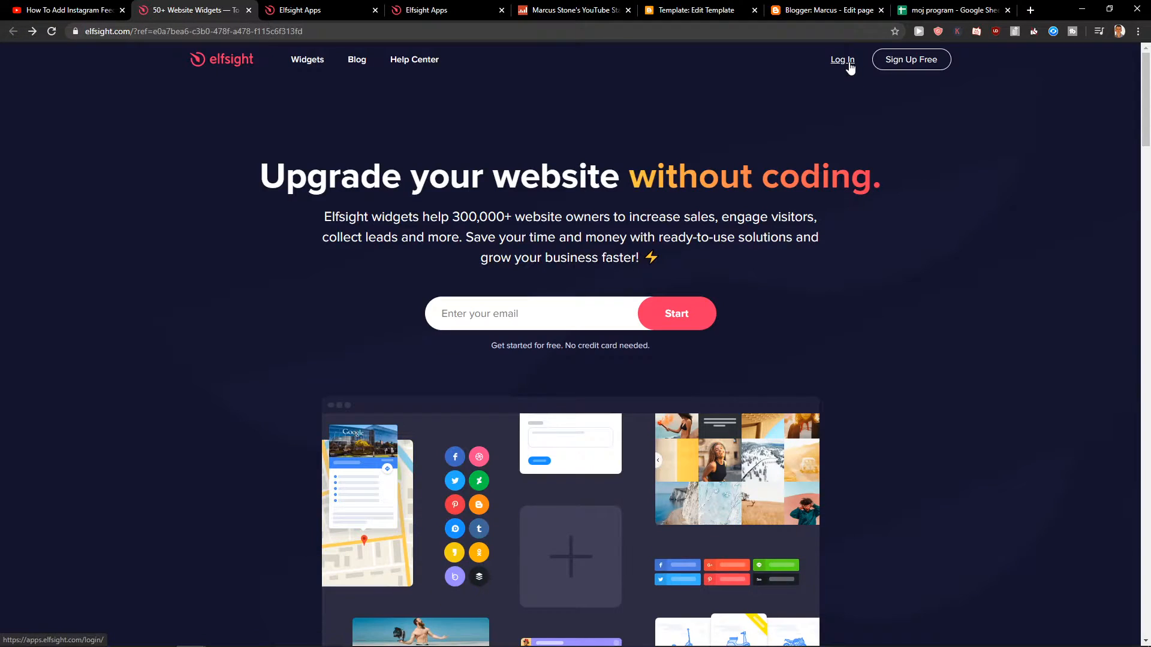
pyautogui.click(842, 60)
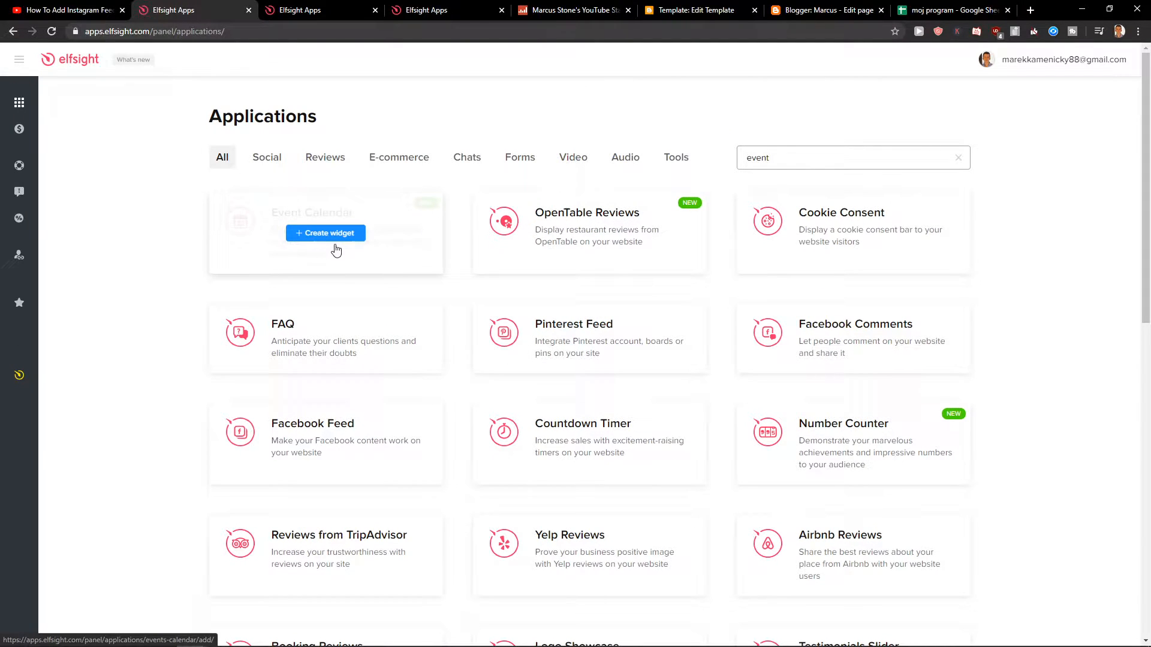
# - Create an Event Calendar widget, preview templates and continue with Rock Hall Schedule
pyautogui.click(325, 233)
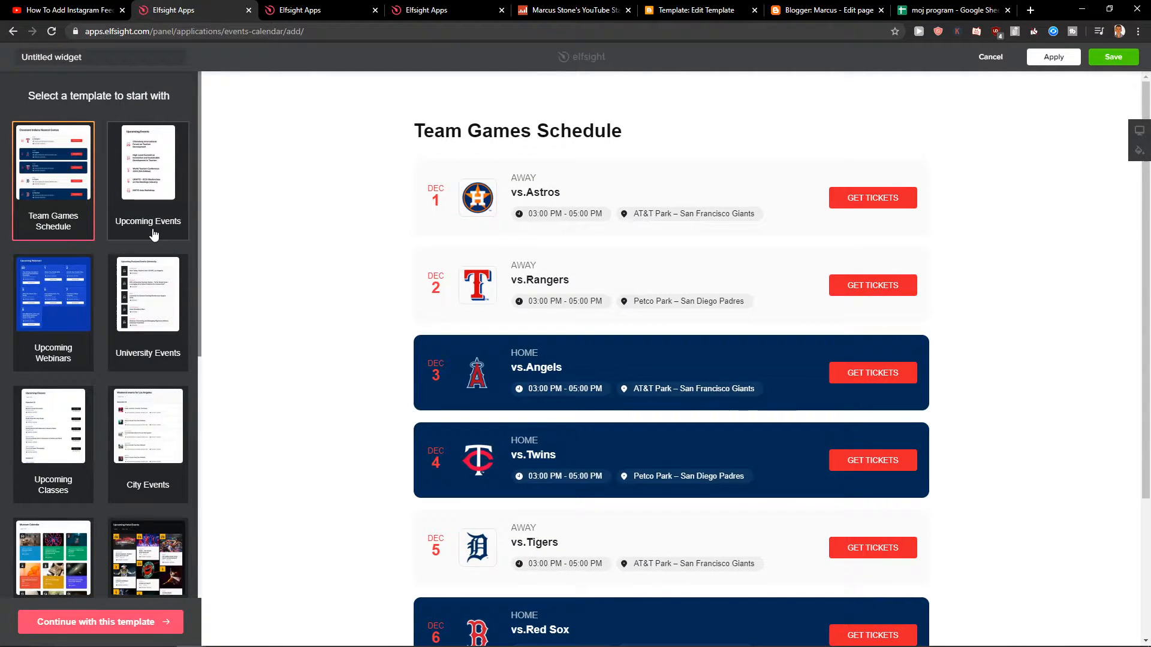
pyautogui.click(146, 295)
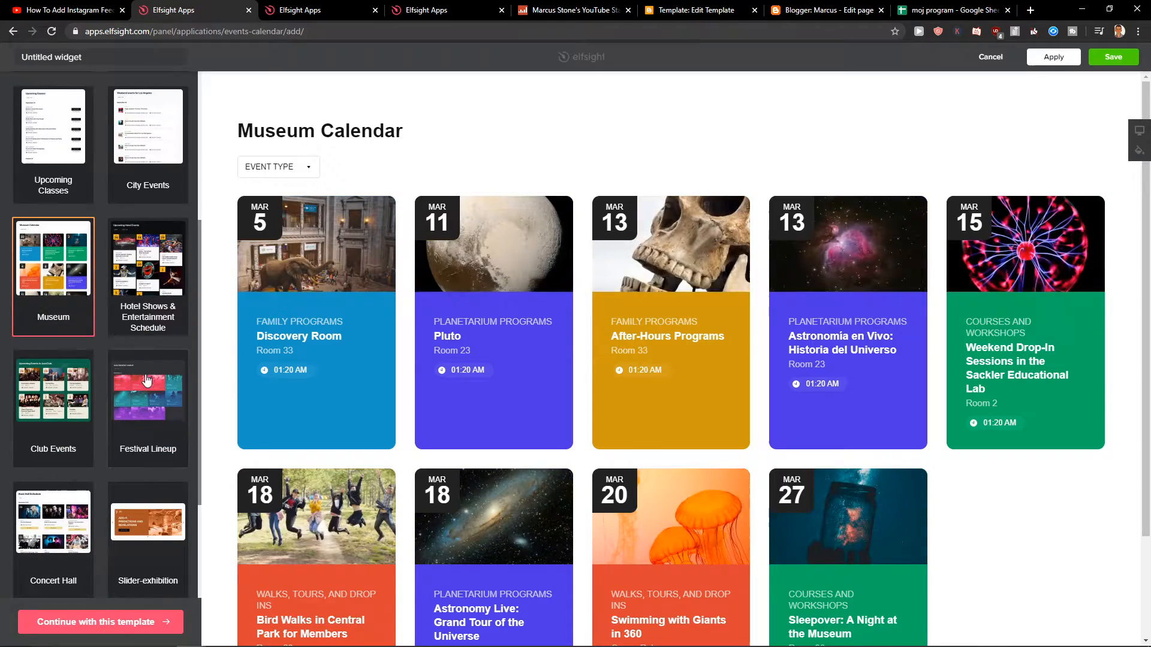
pyautogui.click(52, 400)
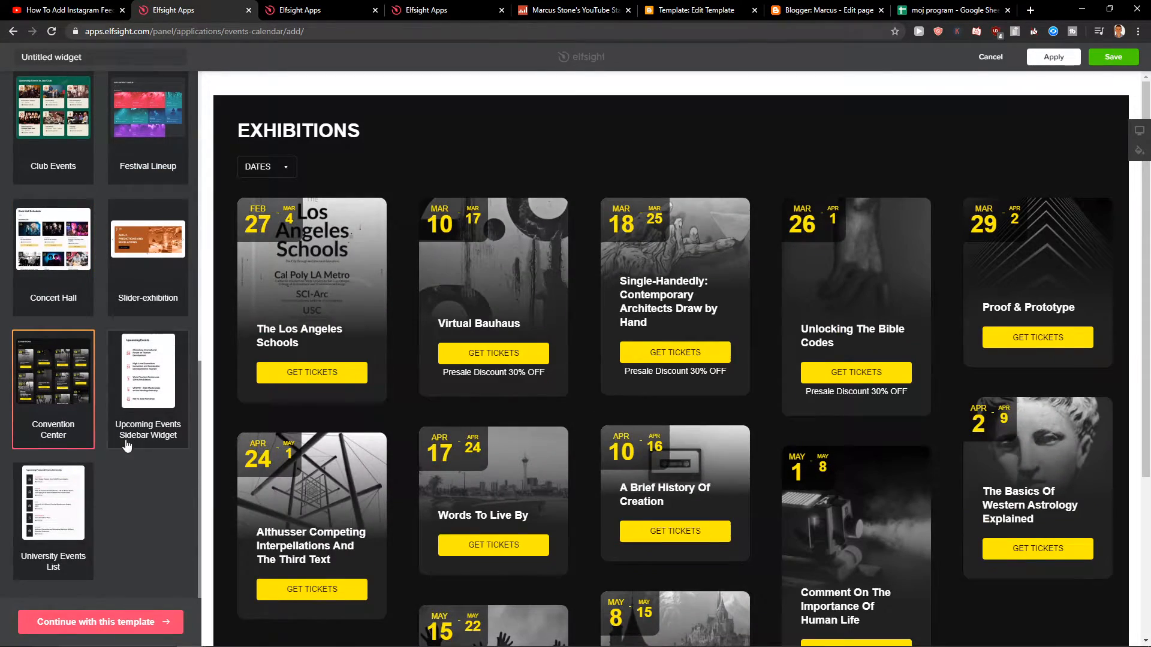
pyautogui.click(53, 497)
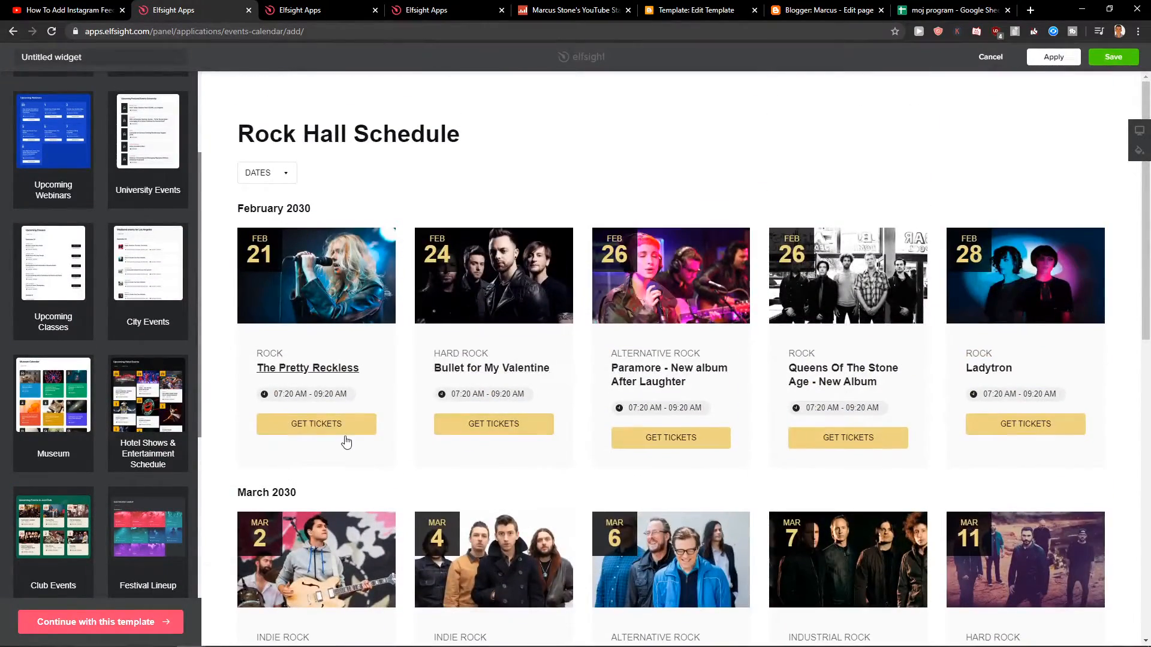
pyautogui.click(100, 622)
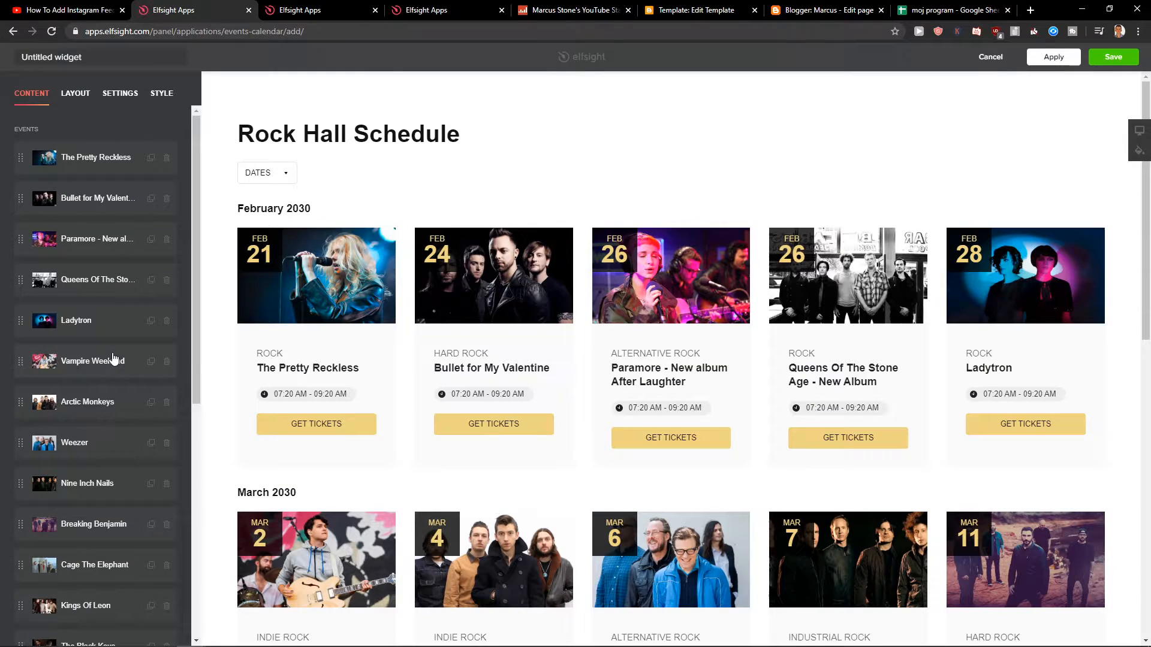
pyautogui.moveTo(96, 157)
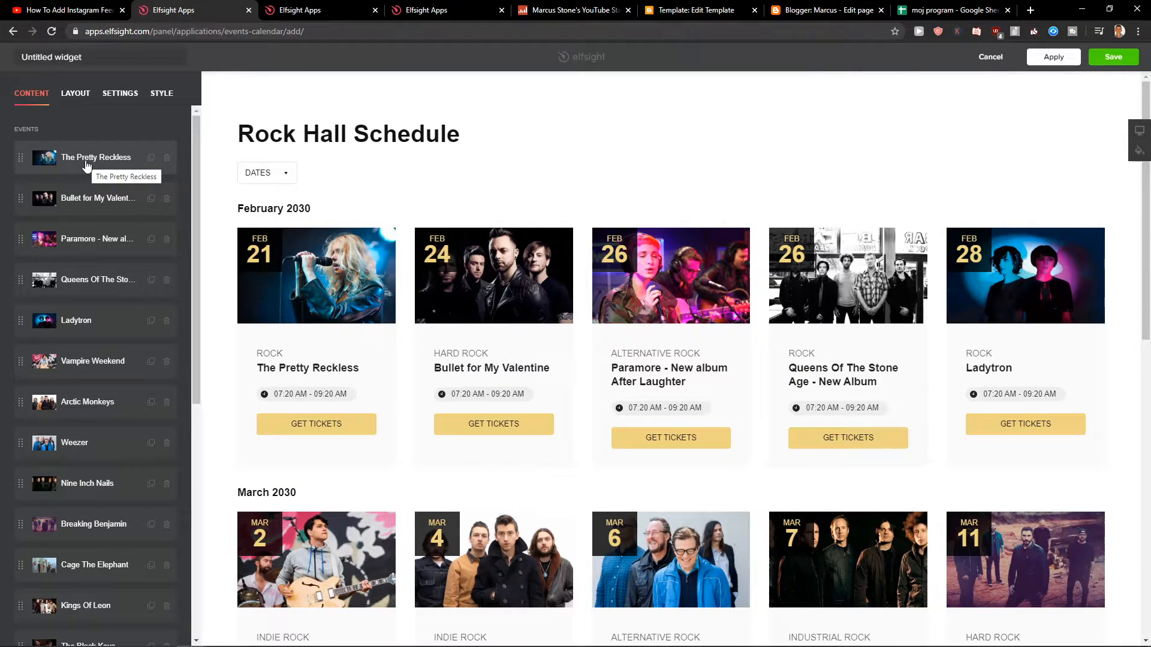
# - Review The Pretty Reckless event's fields, then set the calendar layout to List
pyautogui.click(96, 157)
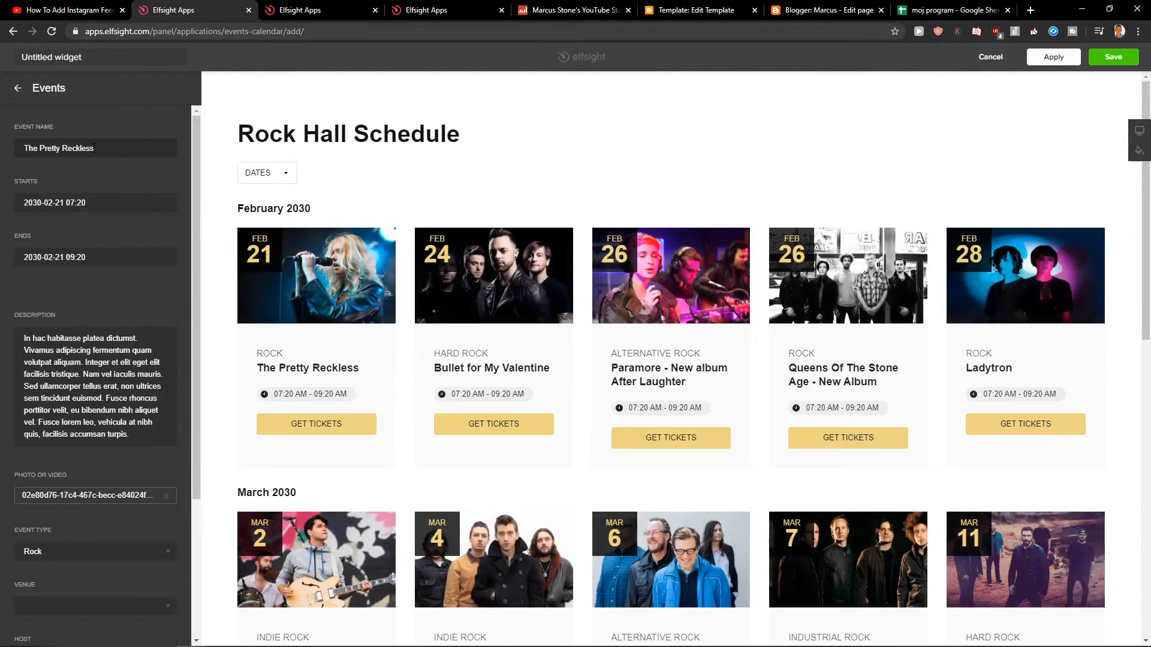
pyautogui.scroll(-3)
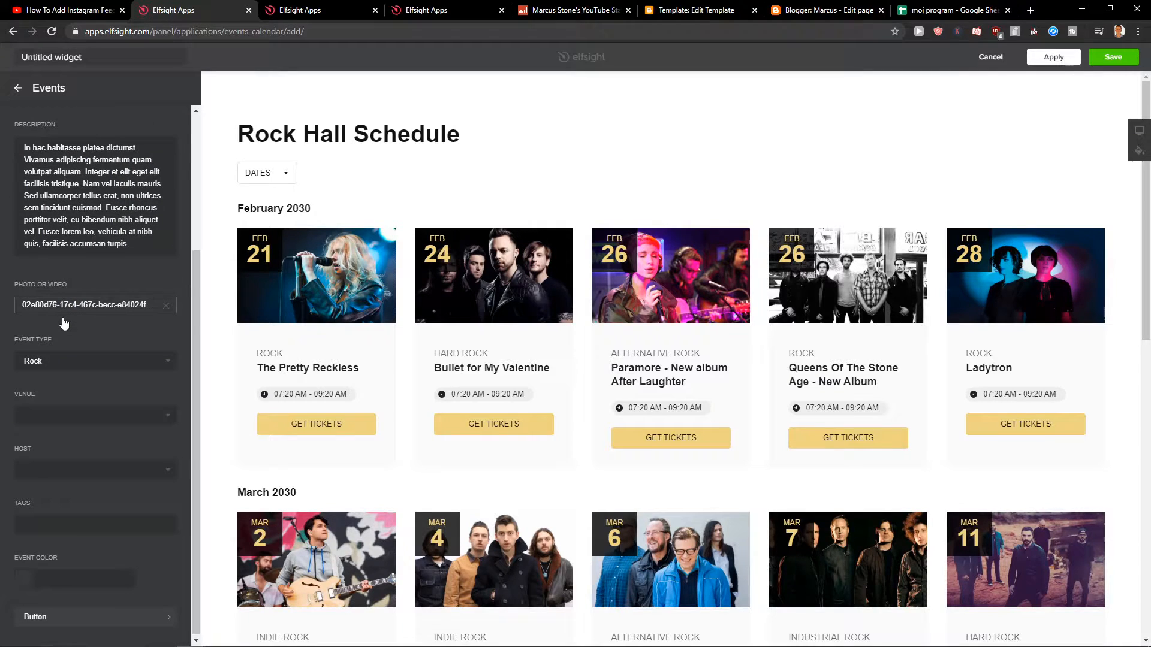
pyautogui.click(94, 361)
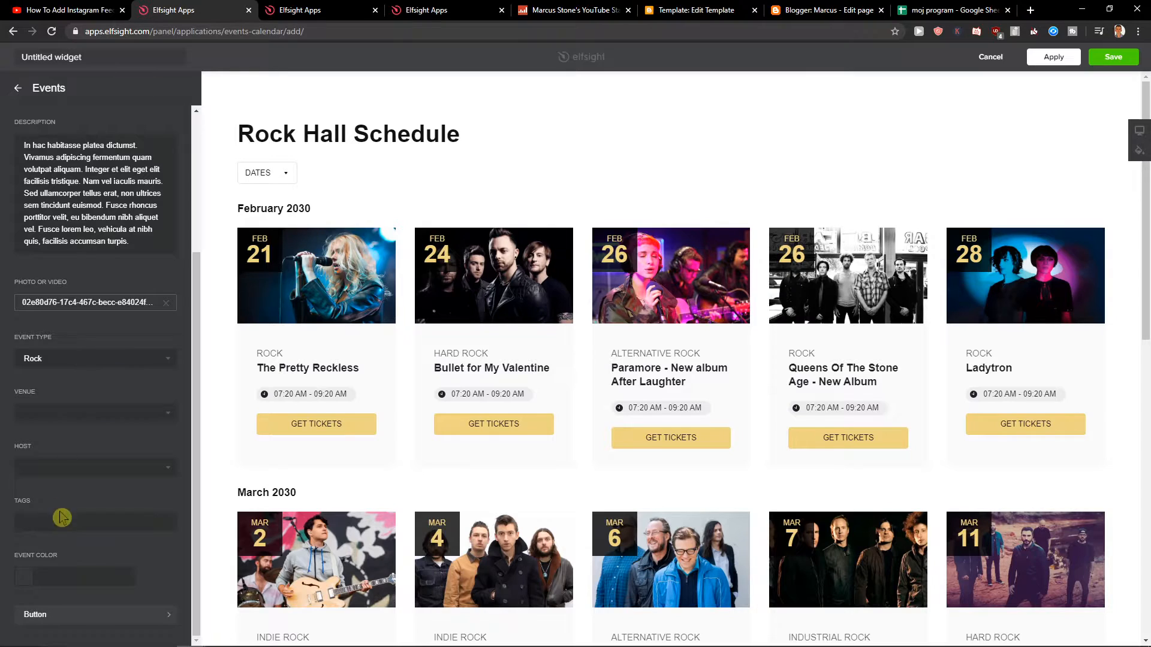
pyautogui.click(35, 614)
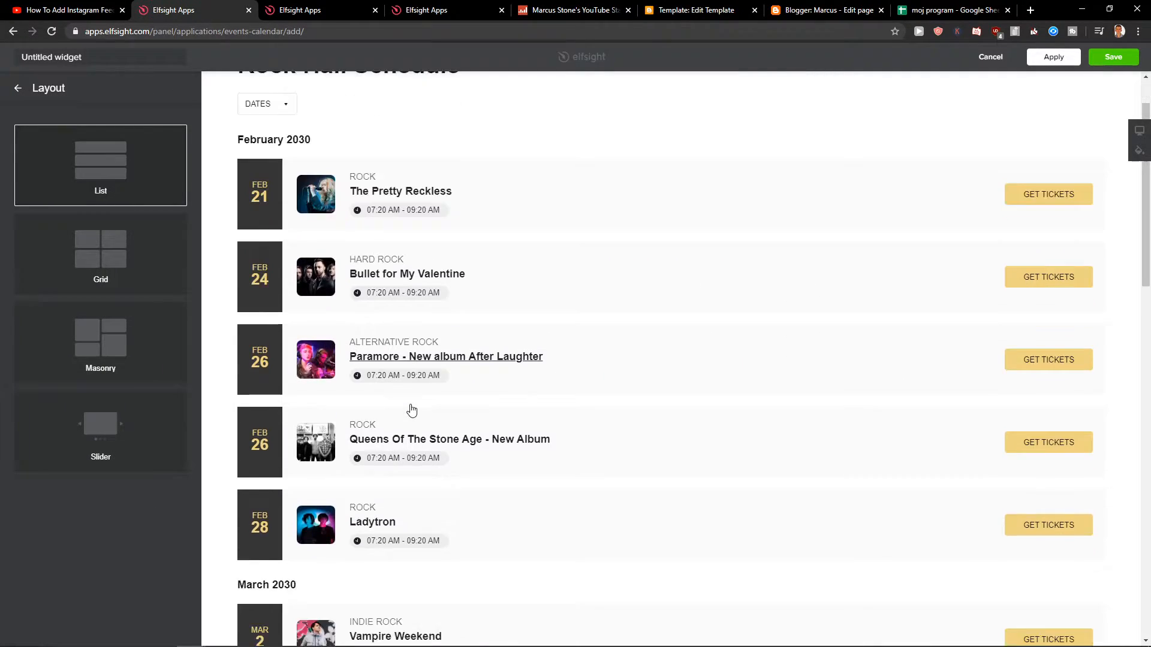
# - Check the widget's settings and style panels, save it, and move to the Blogger editor
pyautogui.click(18, 88)
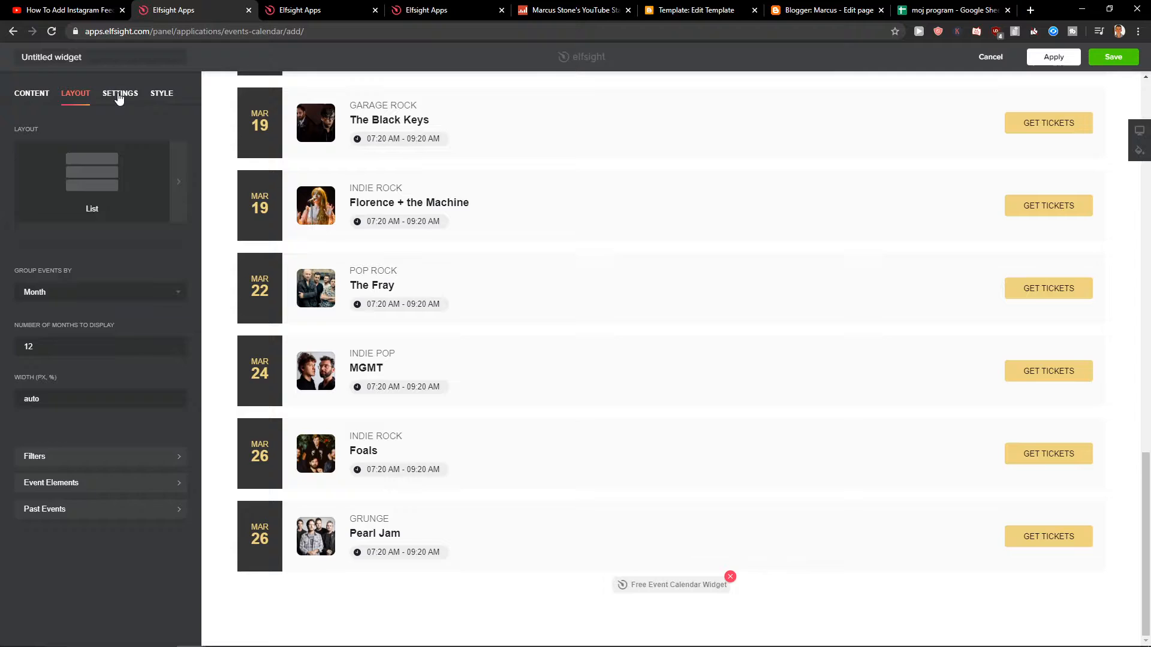
pyautogui.click(120, 93)
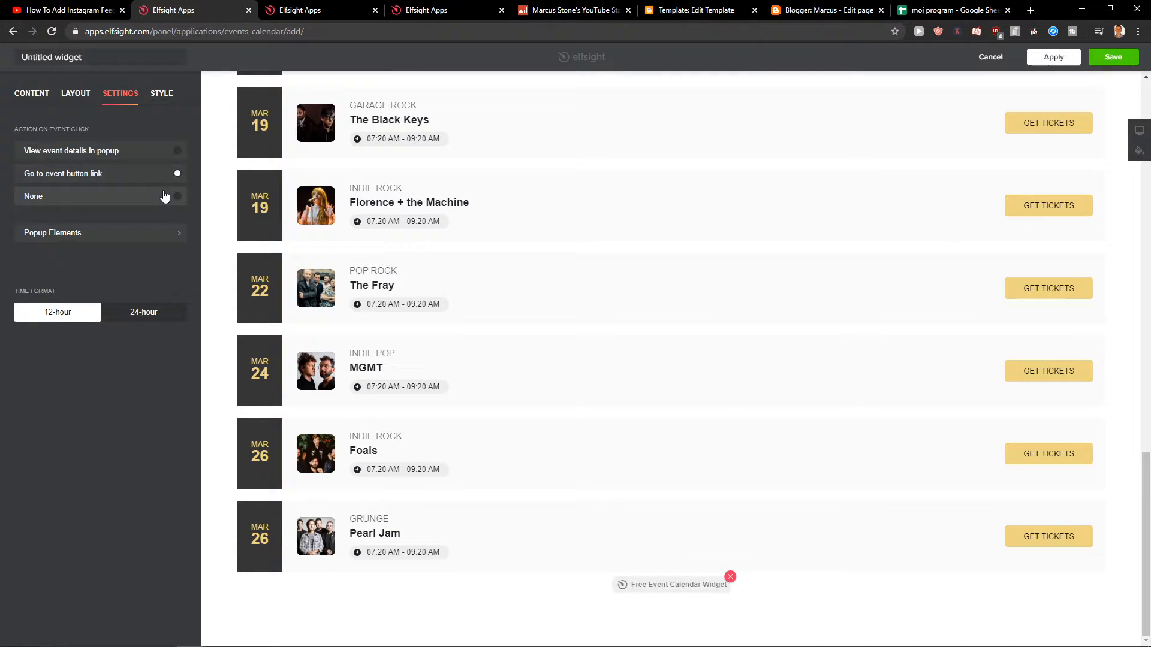
pyautogui.click(162, 93)
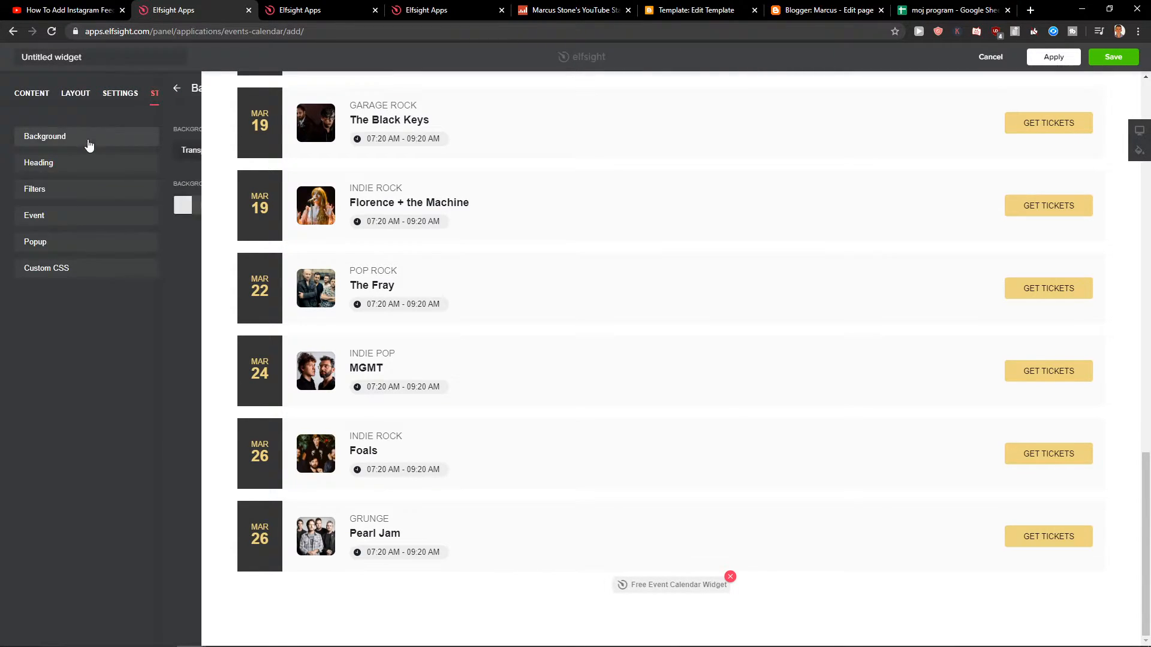
pyautogui.click(31, 93)
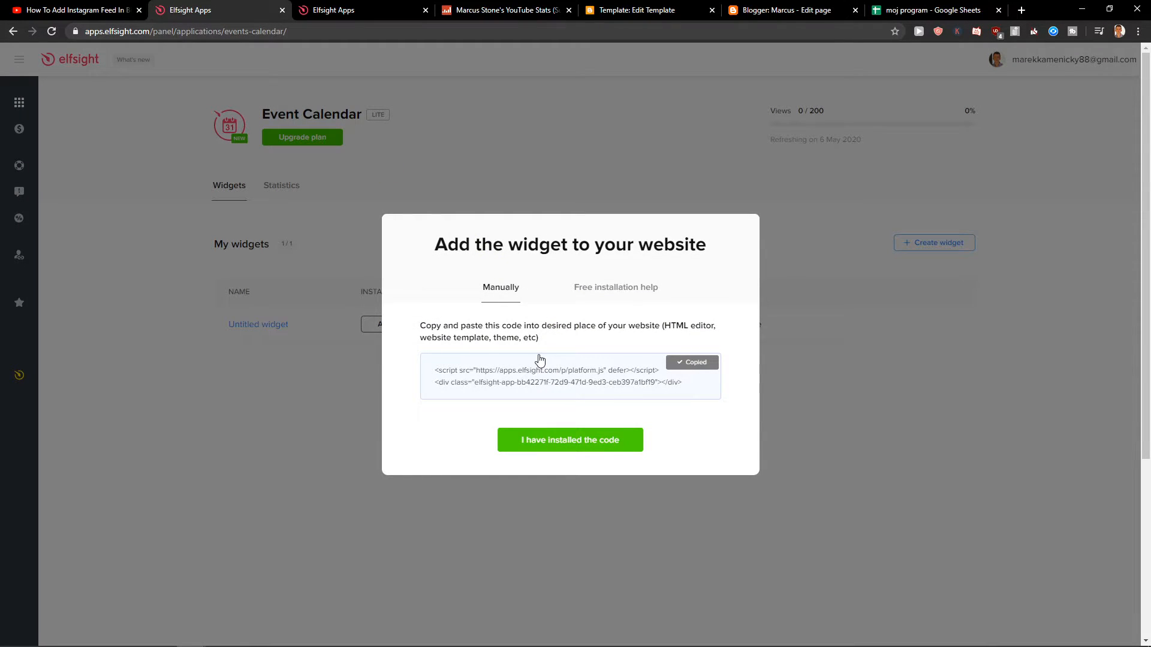
pyautogui.click(933, 10)
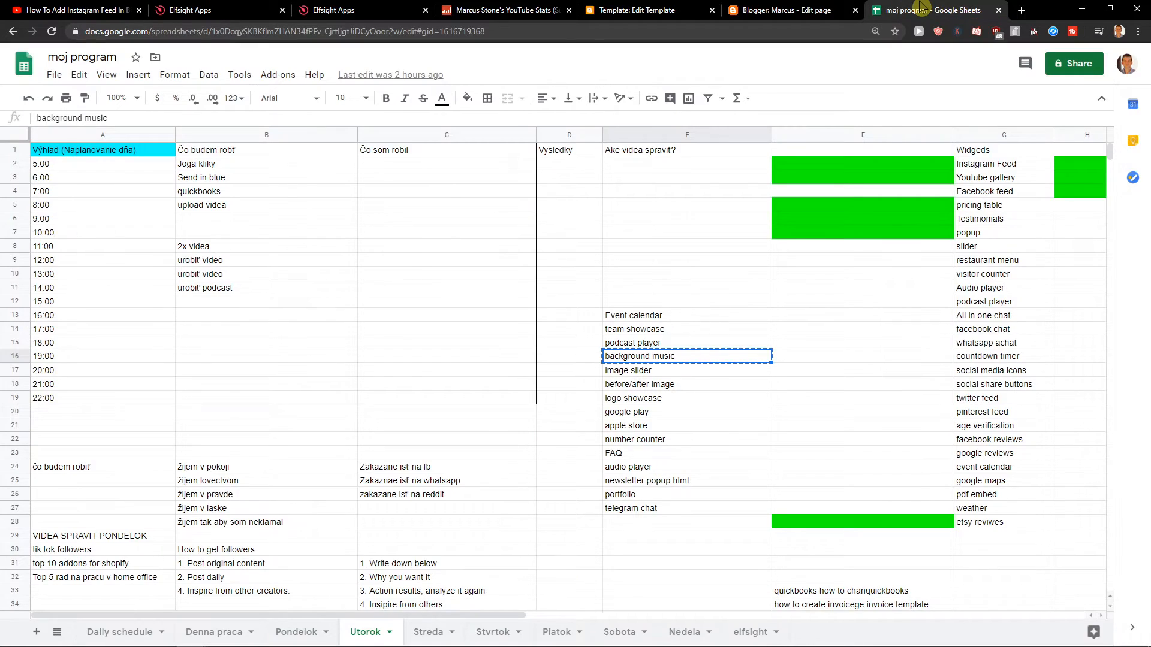
pyautogui.click(648, 9)
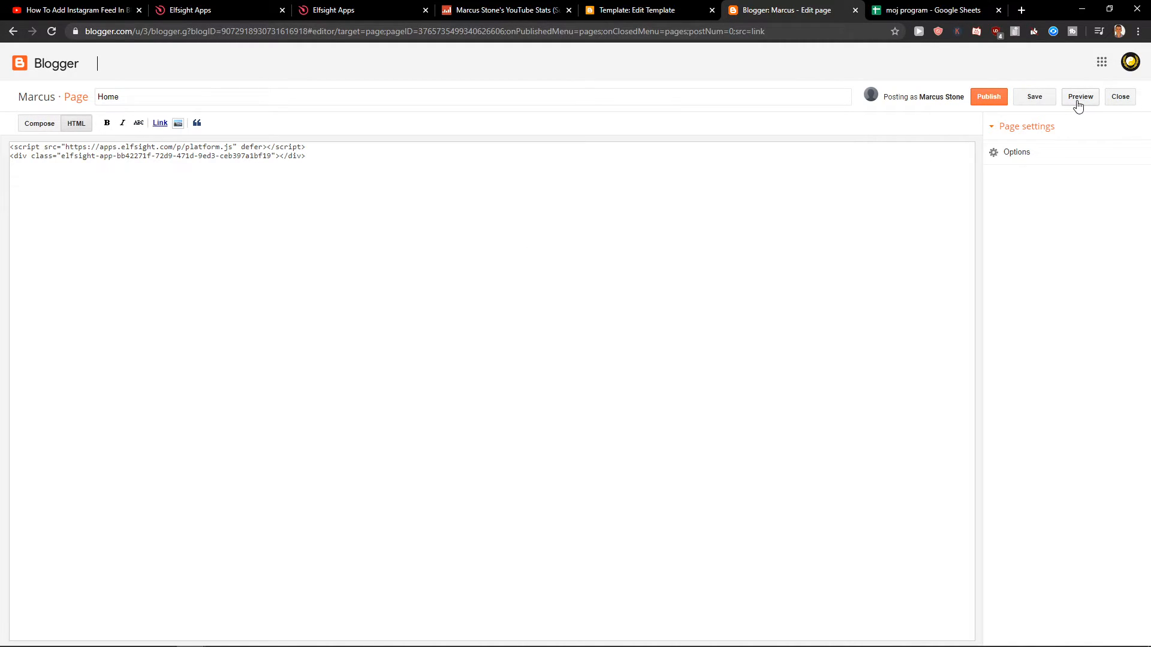
# - Preview the Blogger Home page containing the pasted Elfsight embed code
pyautogui.click(1080, 96)
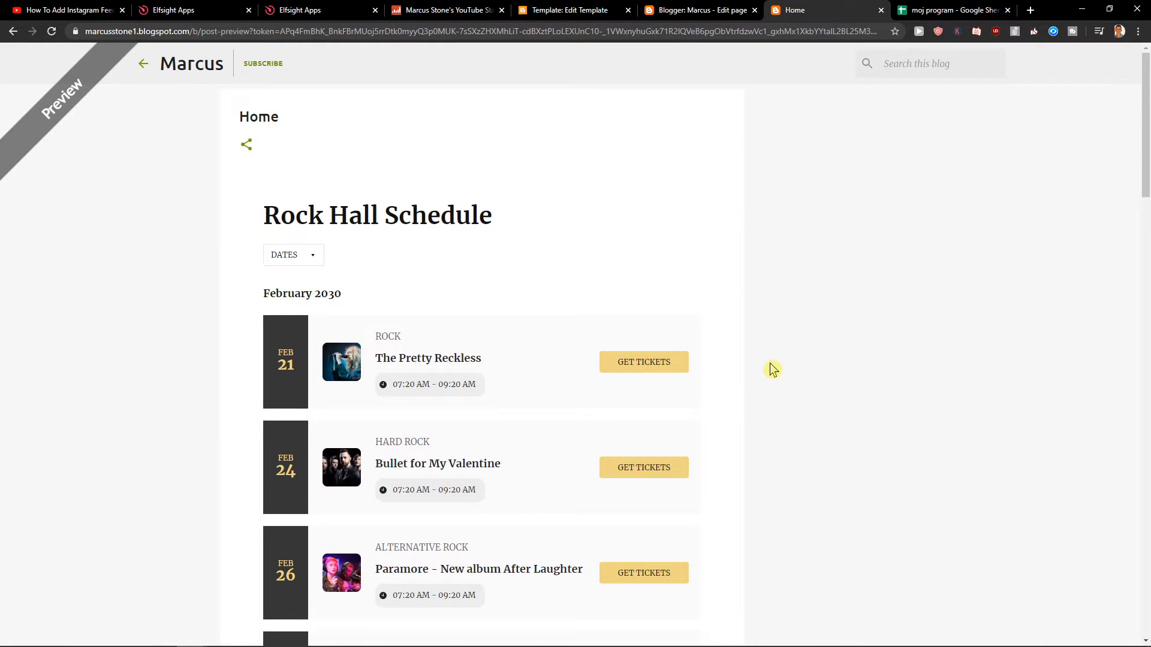
# - Scroll the previewed page through the February and March 2030 event listings
pyautogui.scroll(-3)
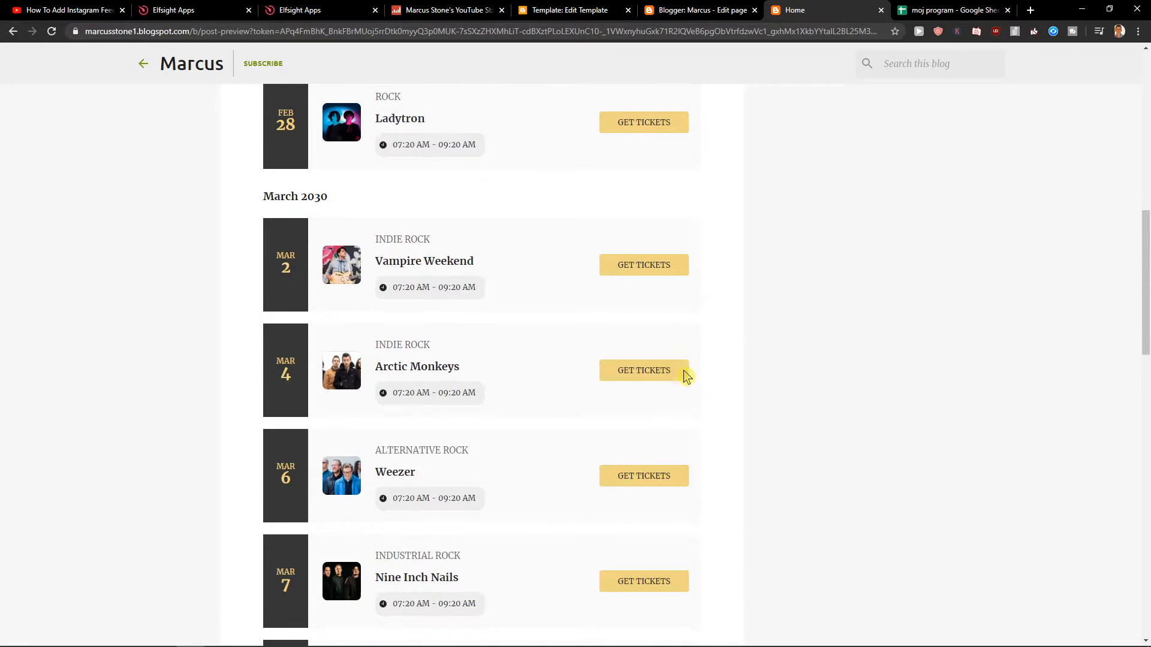
pyautogui.scroll(-3)
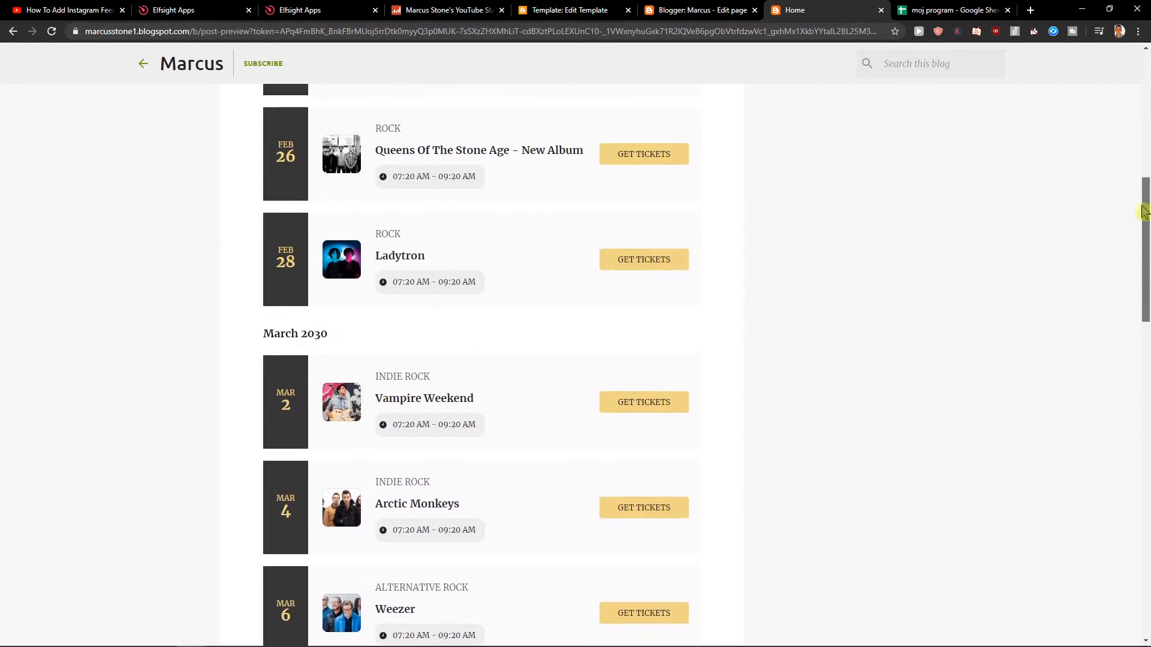
pyautogui.scroll(3)
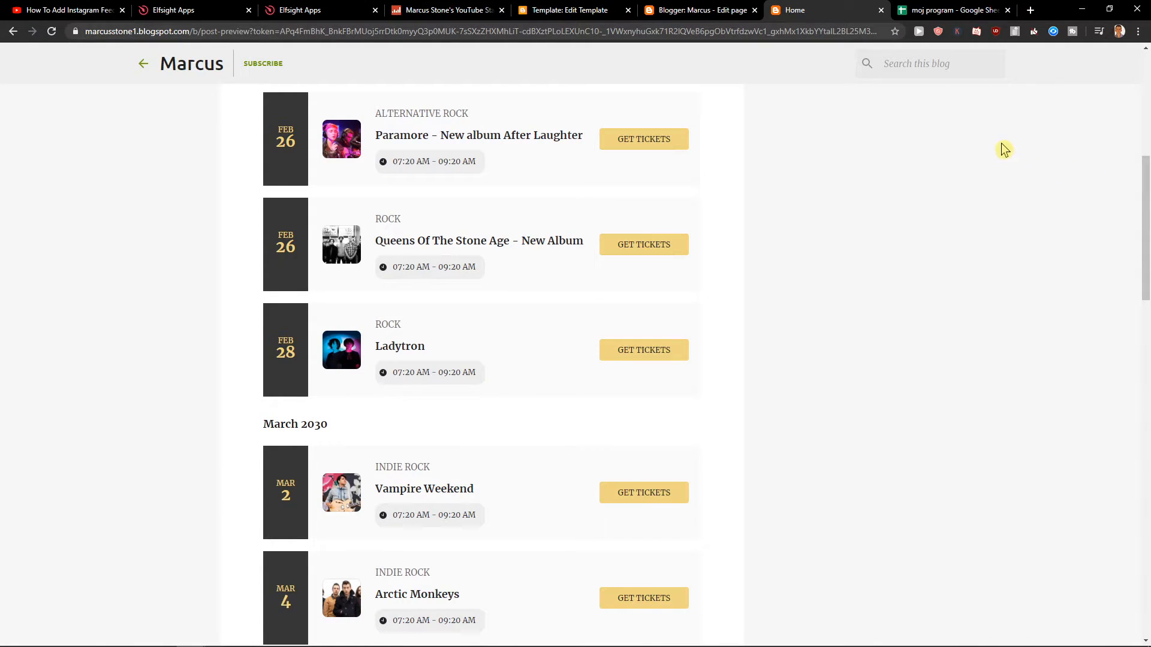
pyautogui.moveTo(991, 148)
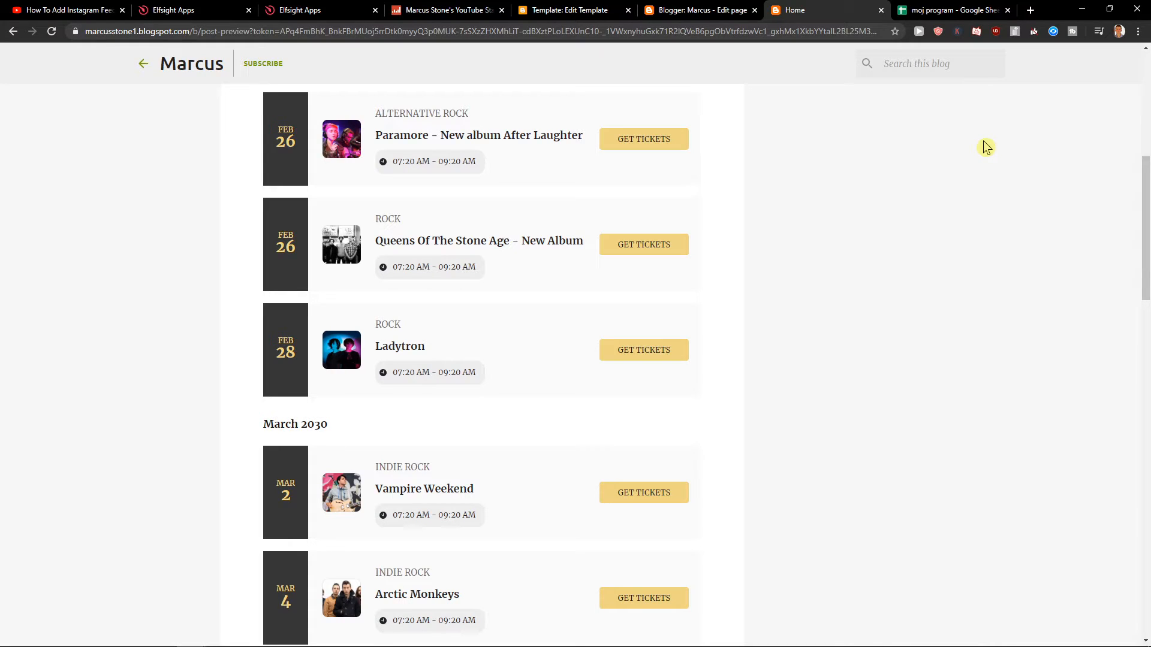
pyautogui.moveTo(983, 146)
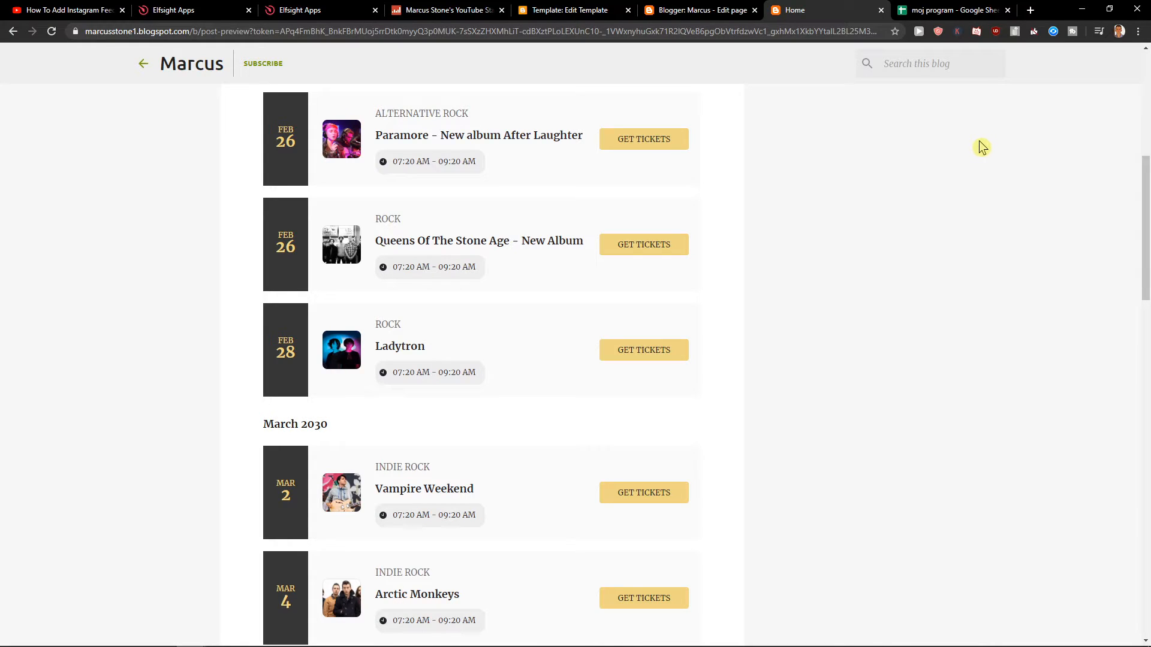
pyautogui.moveTo(977, 146)
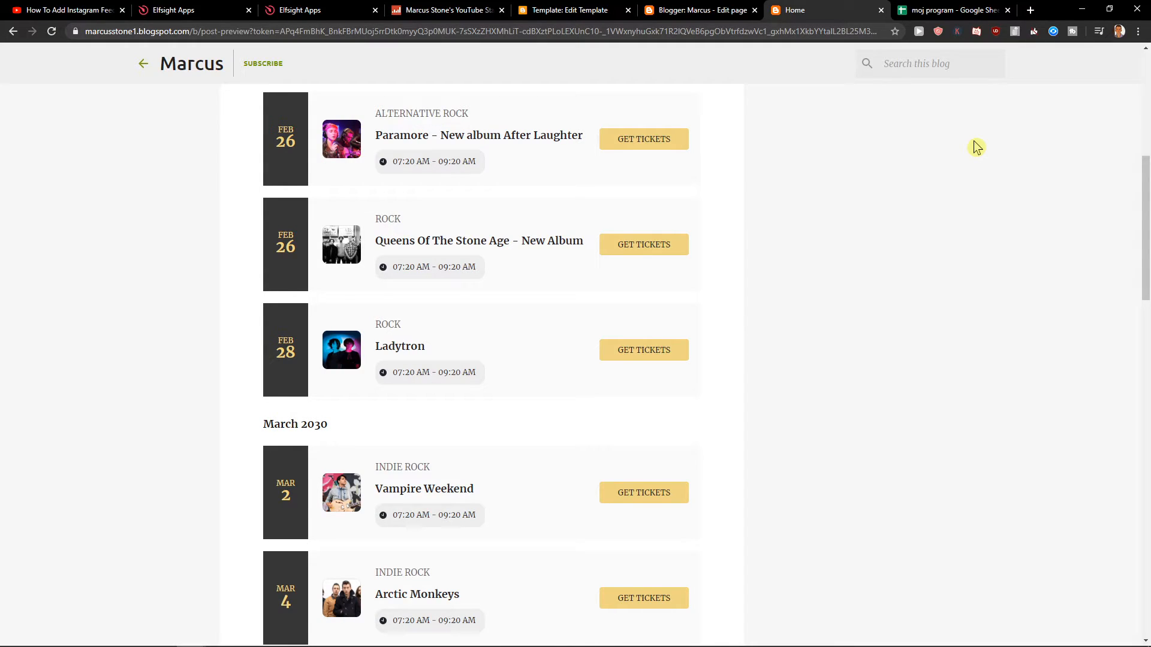
pyautogui.moveTo(969, 146)
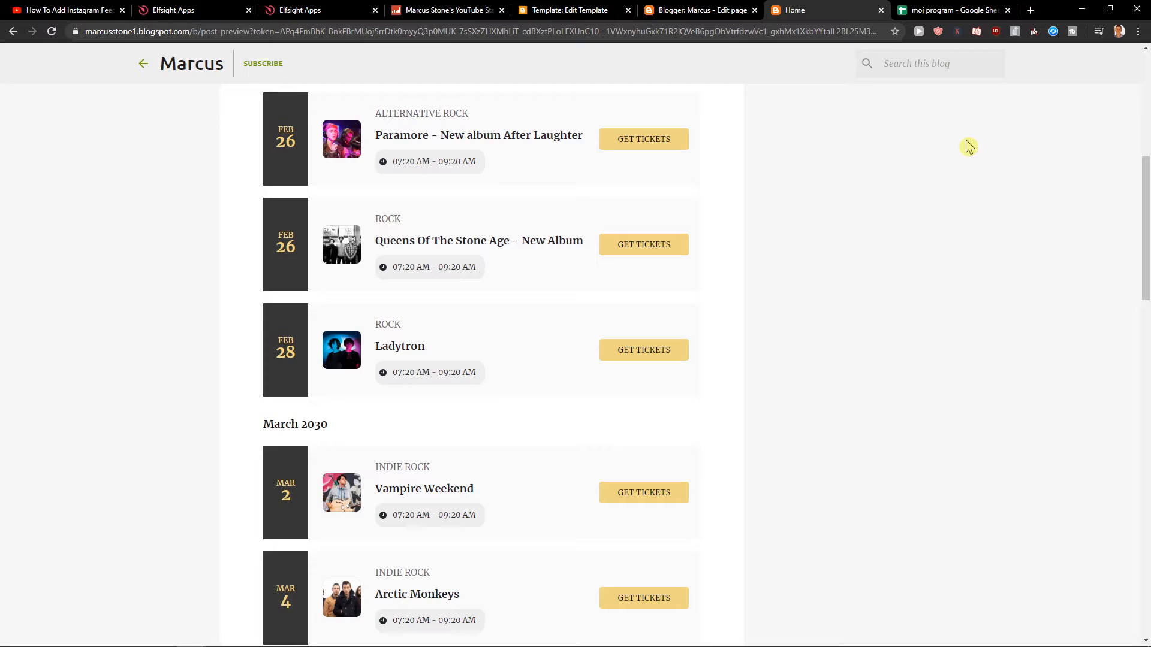
pyautogui.moveTo(962, 145)
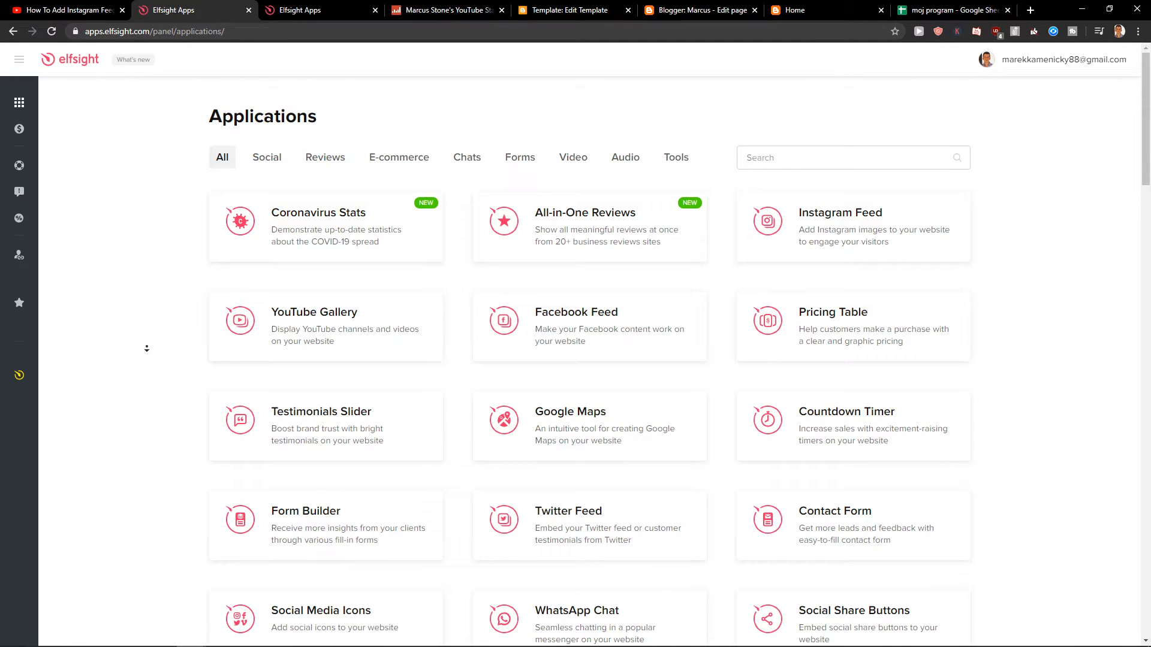
# - Scroll the Applications catalog down to Visitor Counter, Popup and Weather widgets
pyautogui.scroll(-3)
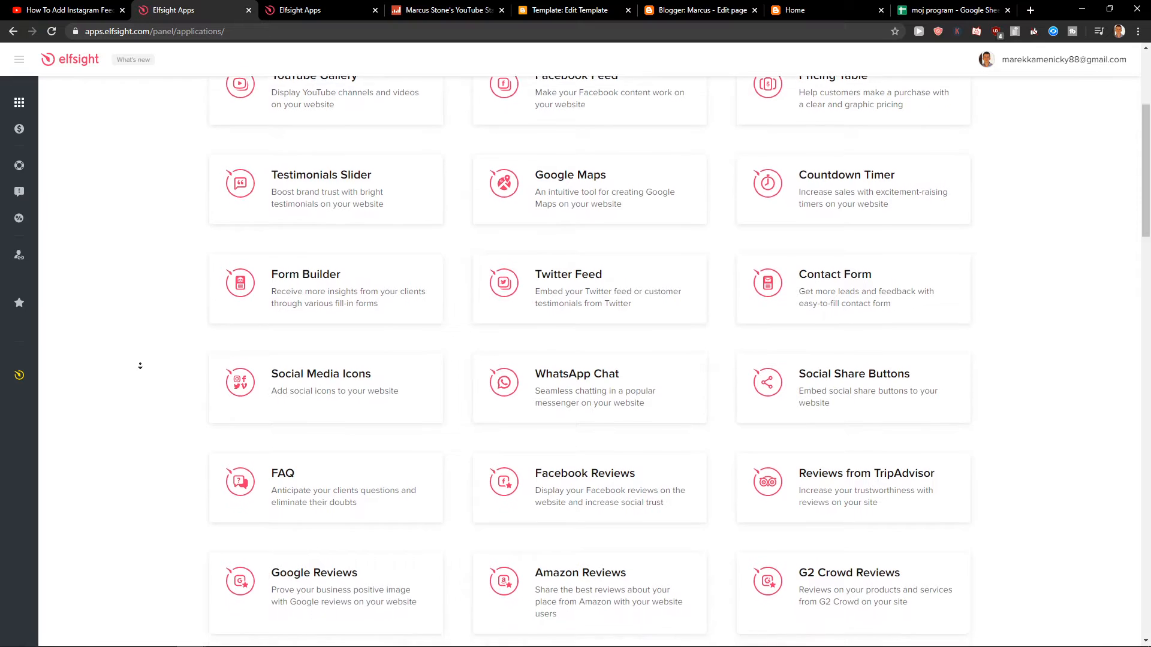
pyautogui.scroll(-3)
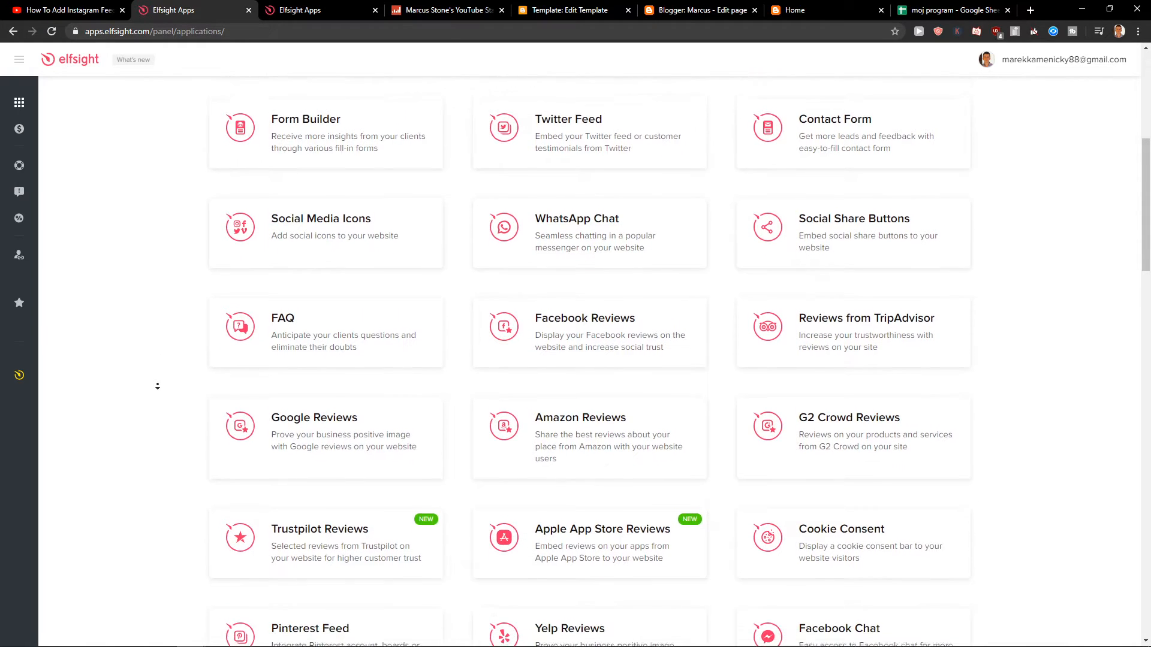
pyautogui.scroll(-3)
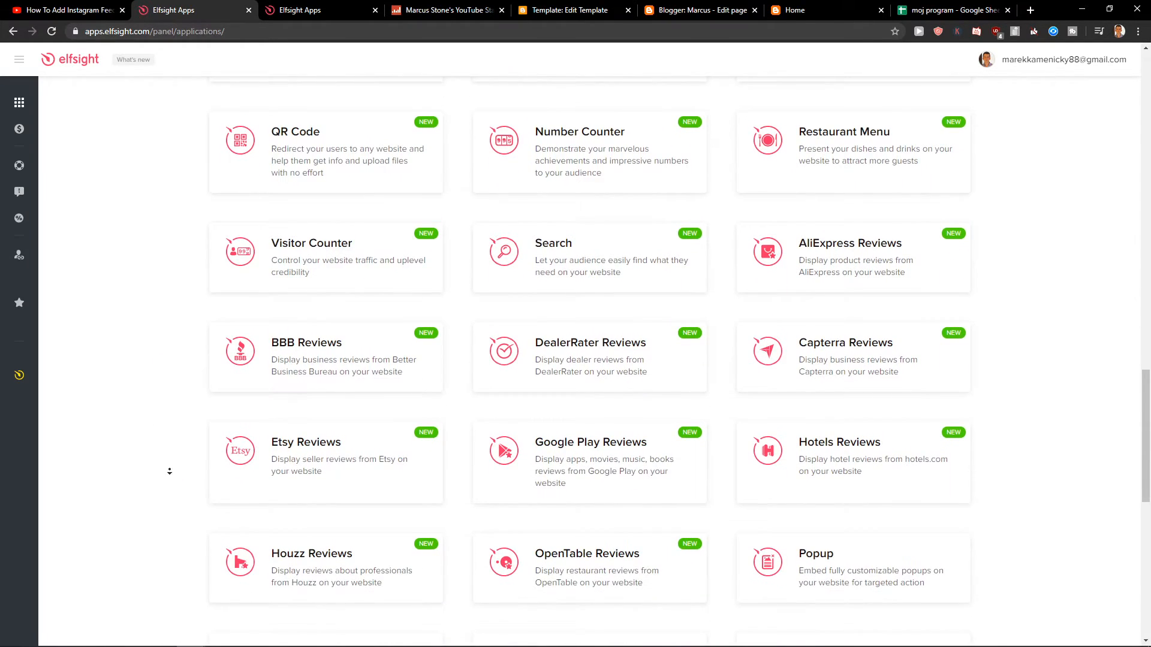
pyautogui.scroll(-3)
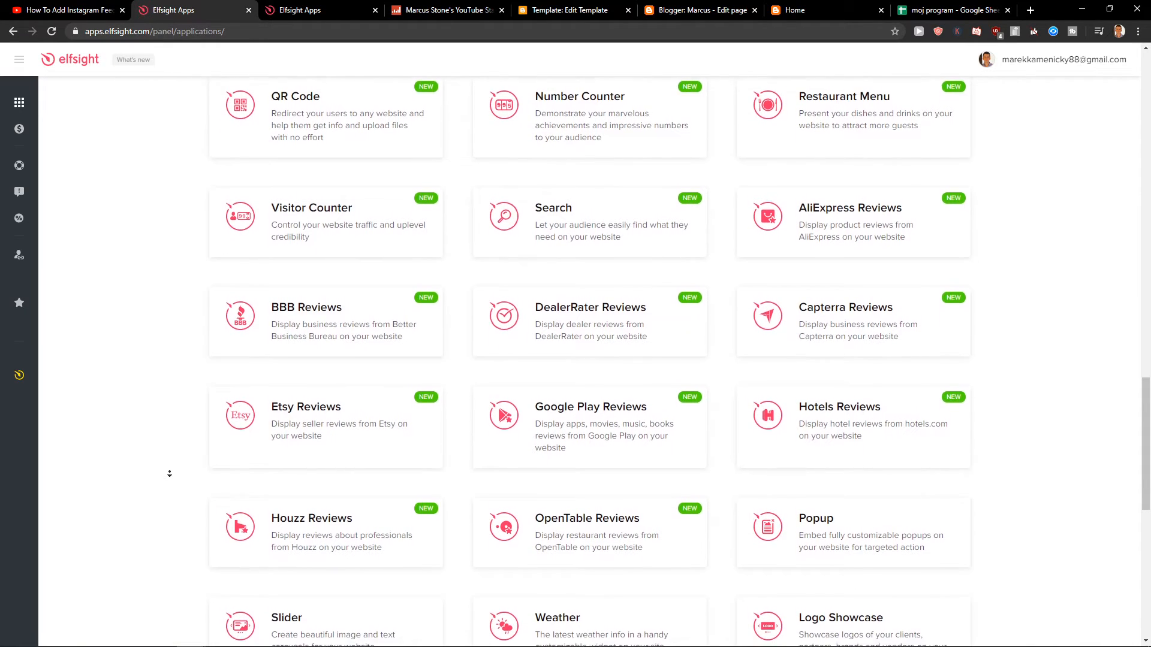
pyautogui.scroll(-3)
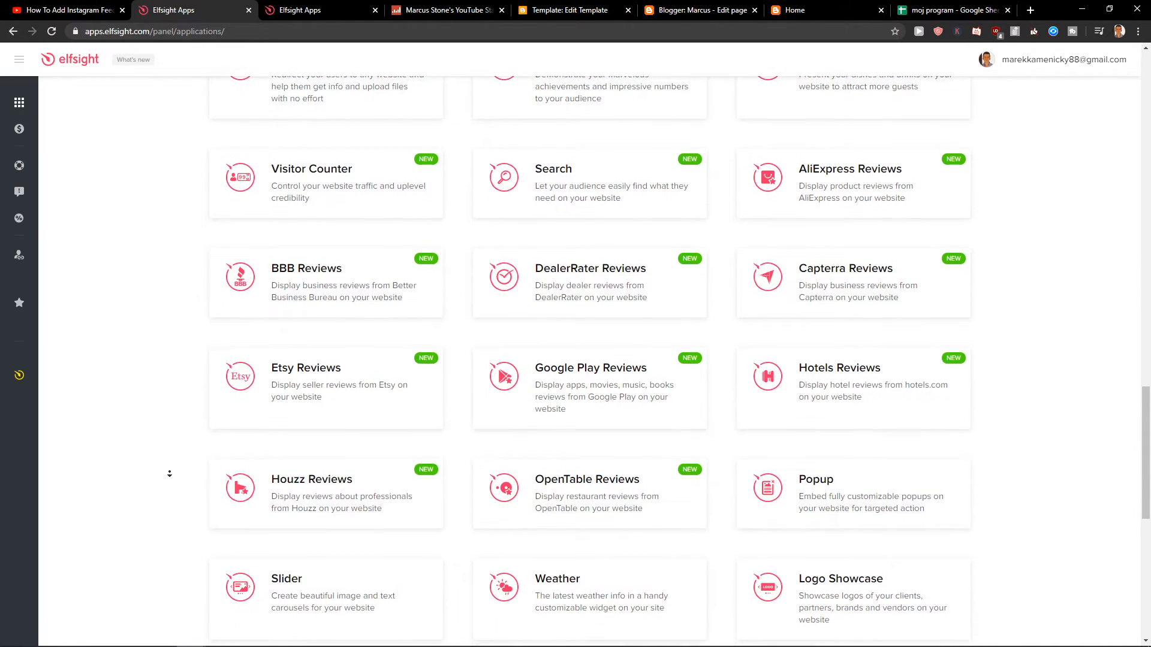